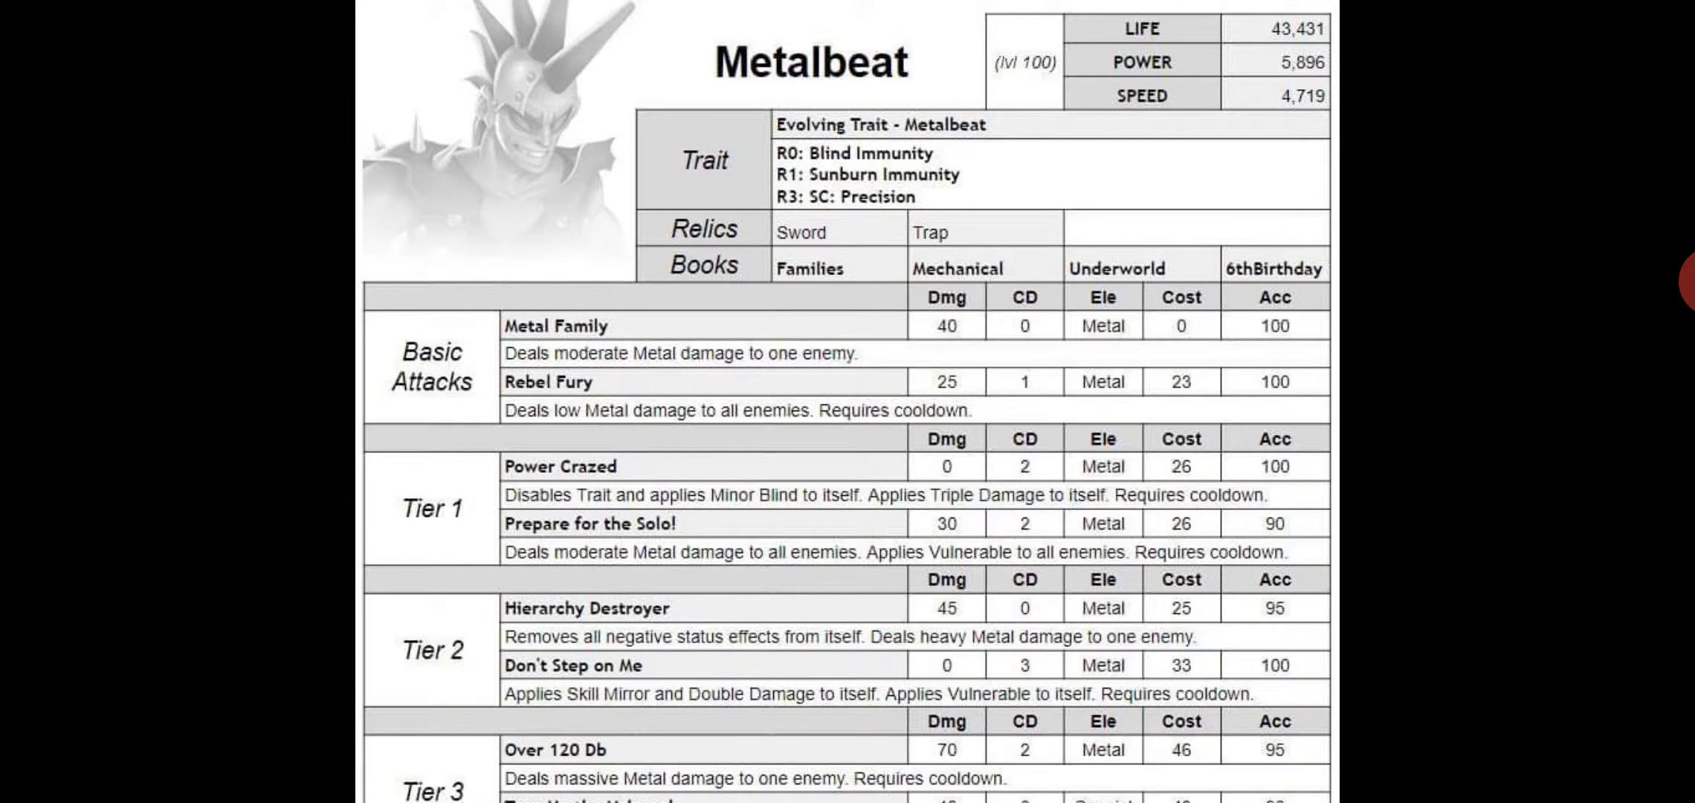
pyautogui.scroll(-3)
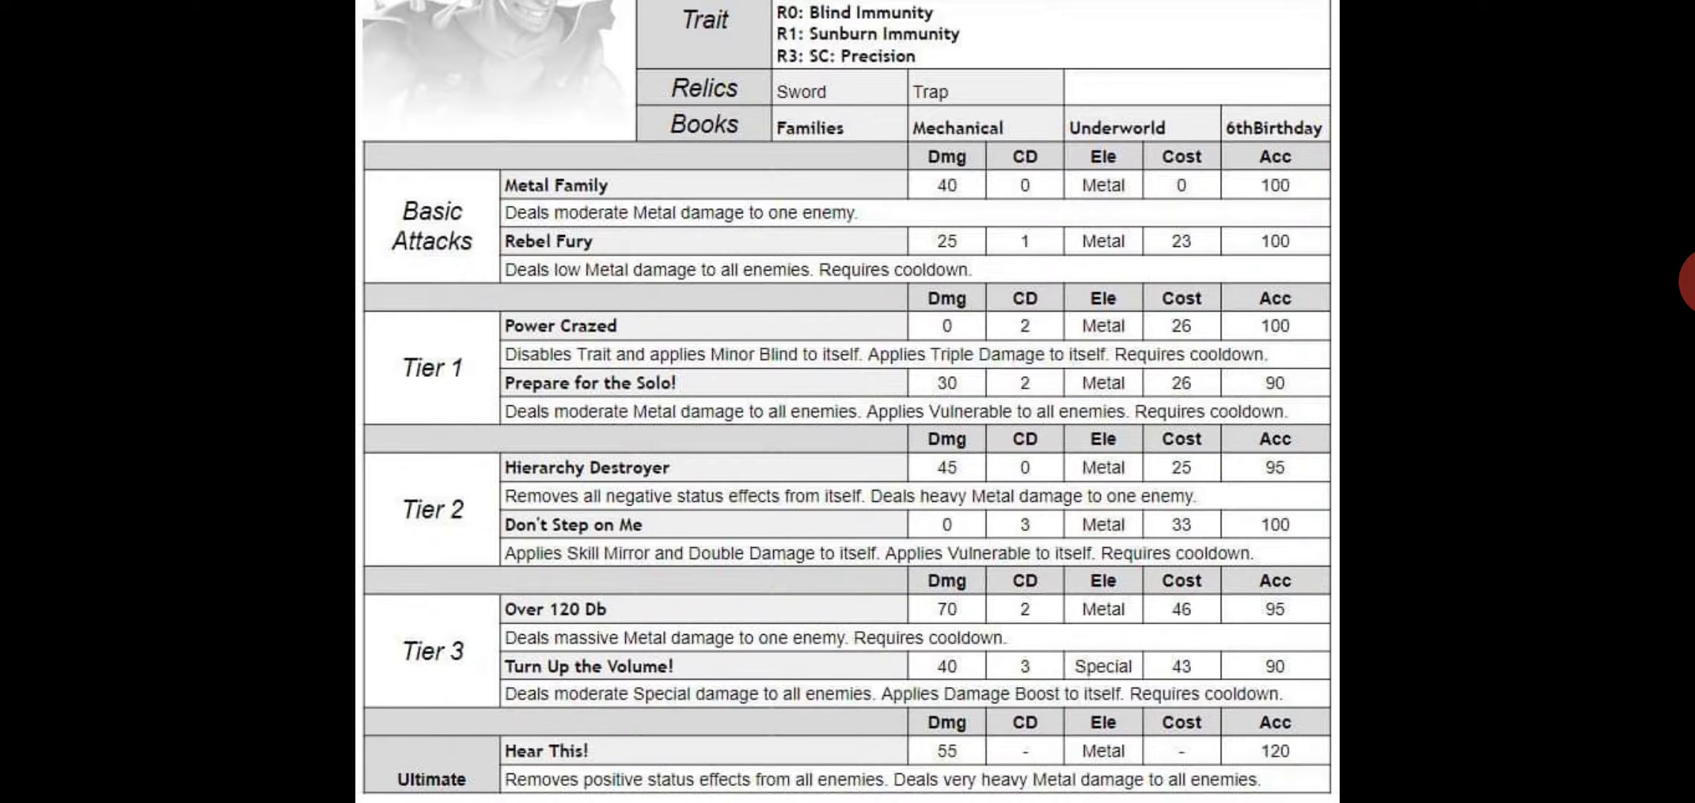